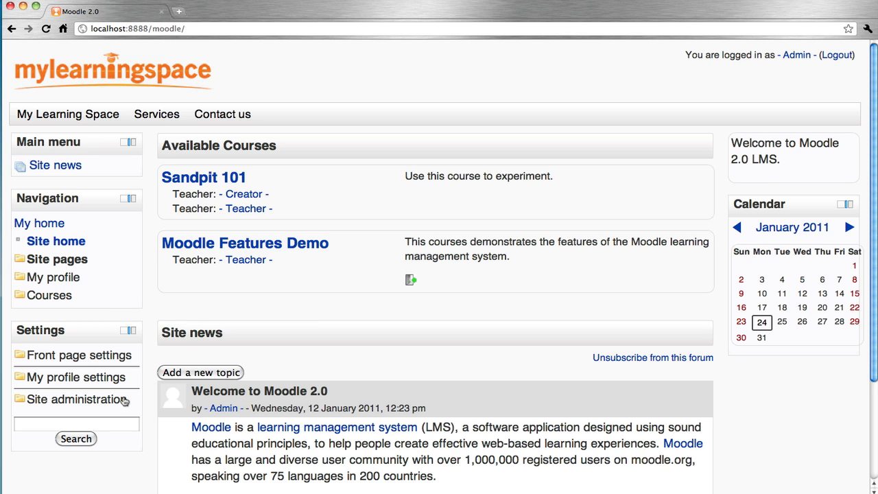
Go to Site administration > Users > Accounts > Add a new user
left_click(78, 398)
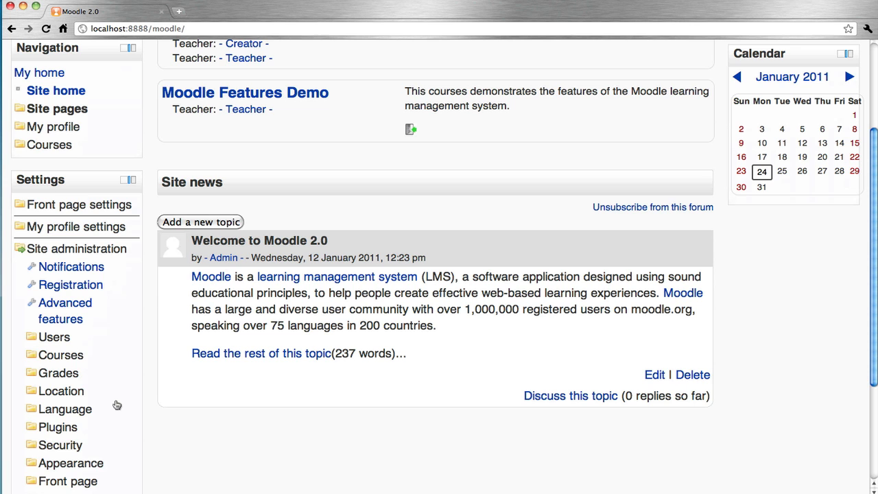
left_click(55, 336)
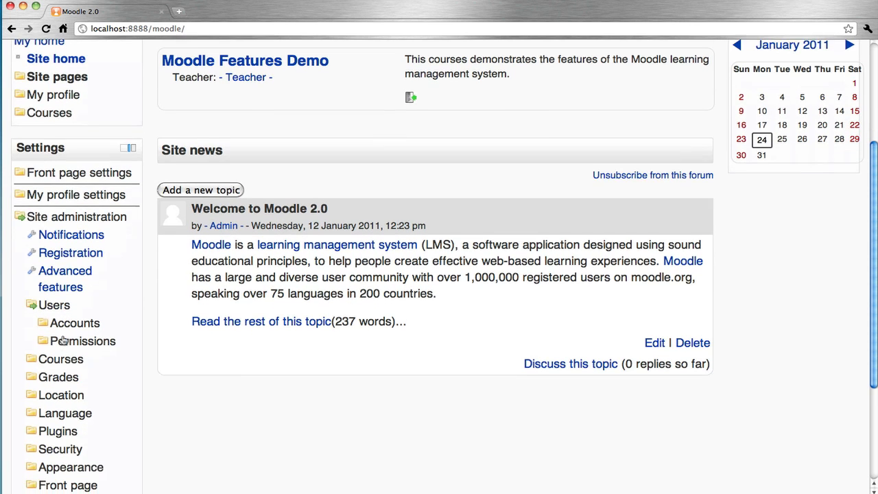
left_click(75, 323)
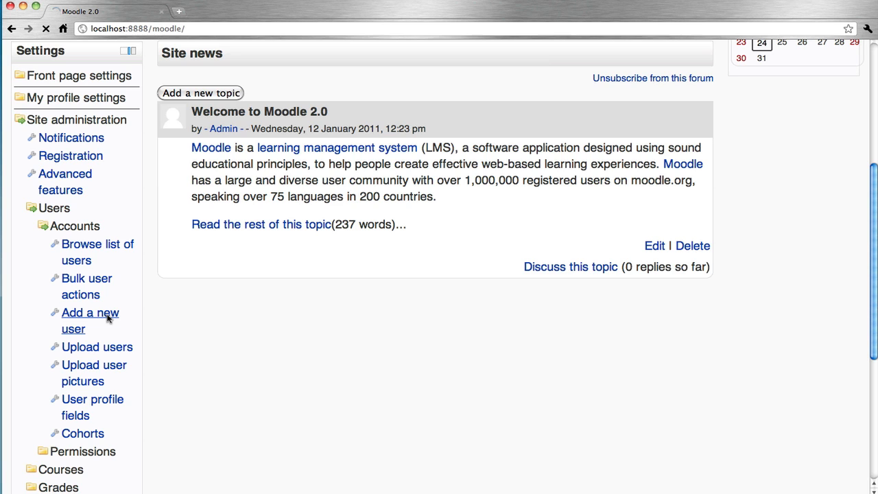
left_click(90, 320)
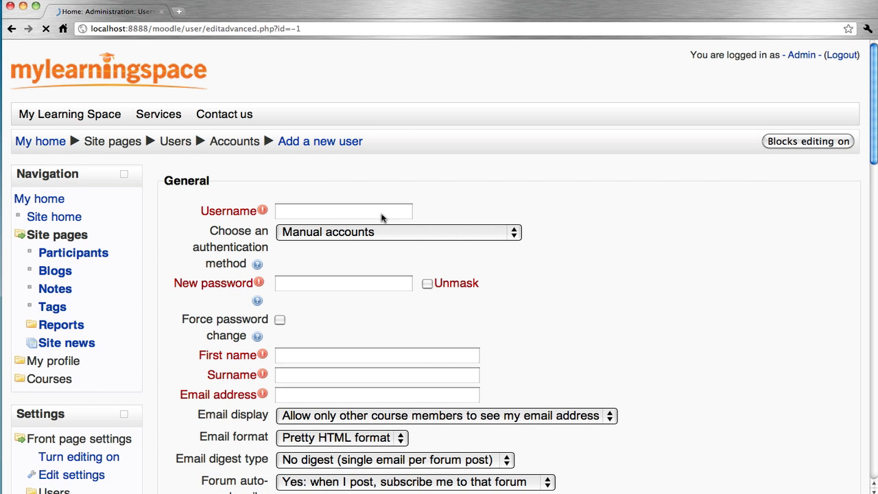
Enter username 'jblog' and a password, and force a password change at first login
left_click(343, 210)
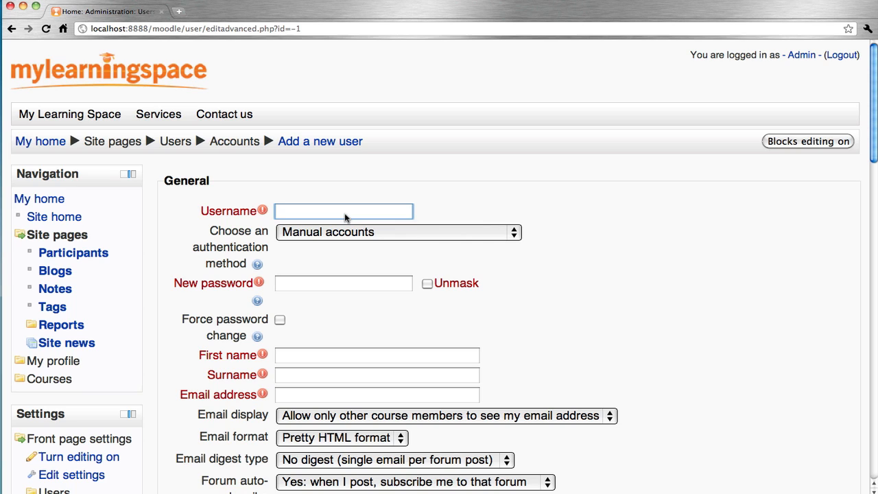
type("jblo")
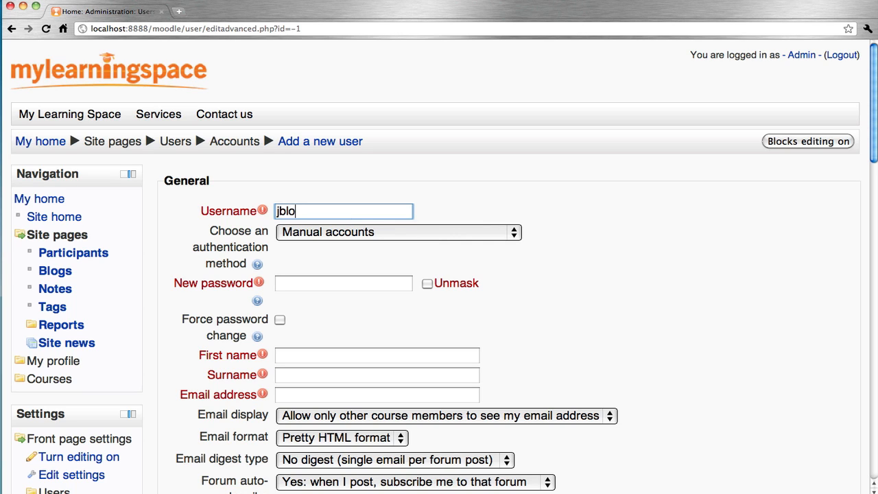
type("g")
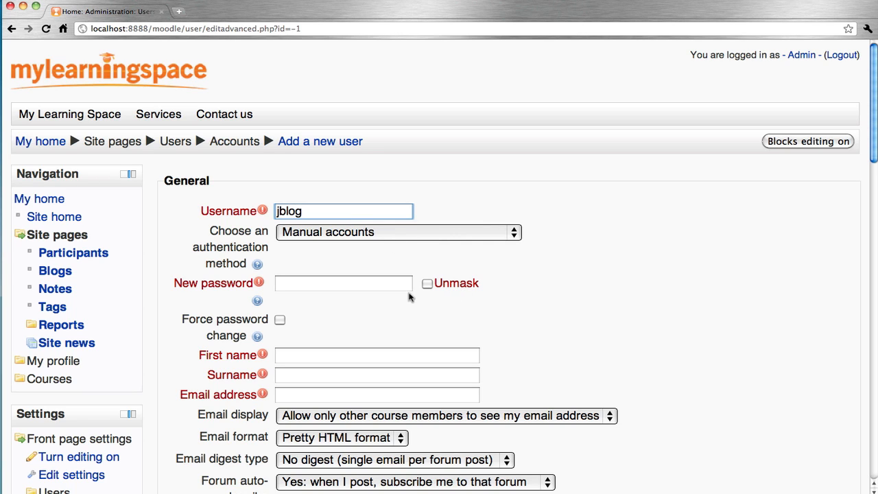
mouse_move(384, 252)
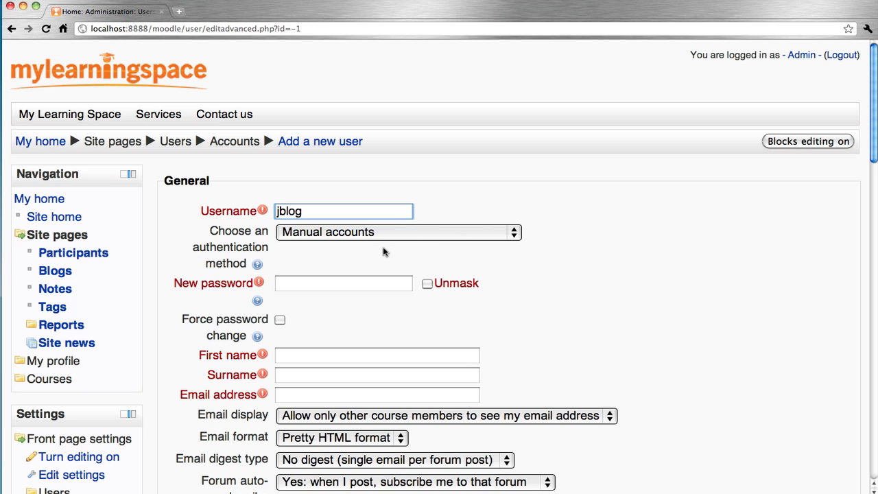
mouse_move(427, 288)
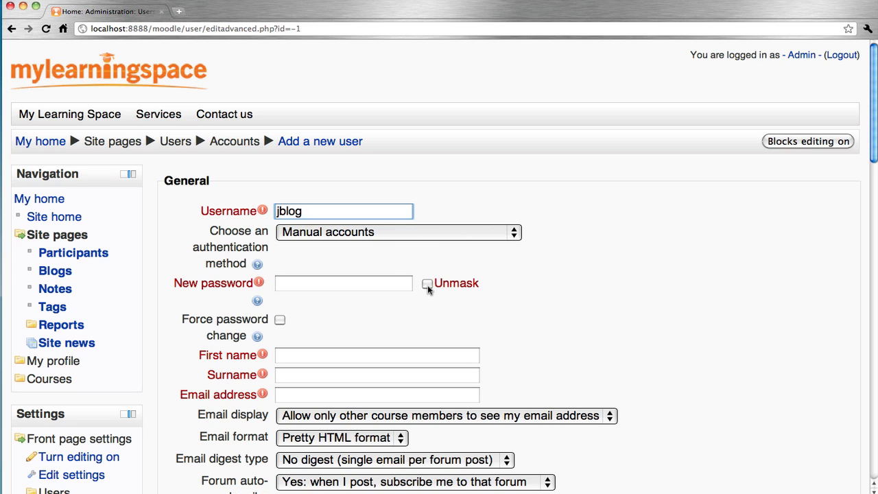
left_click(343, 283)
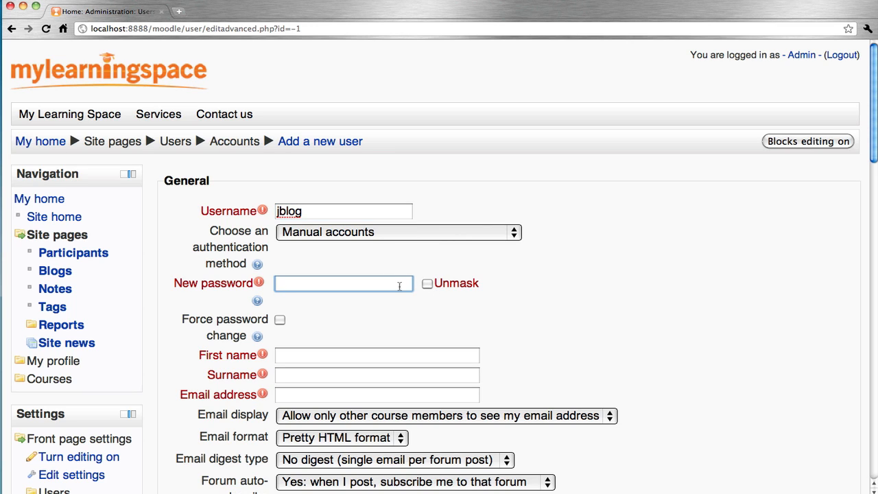
type("•••••")
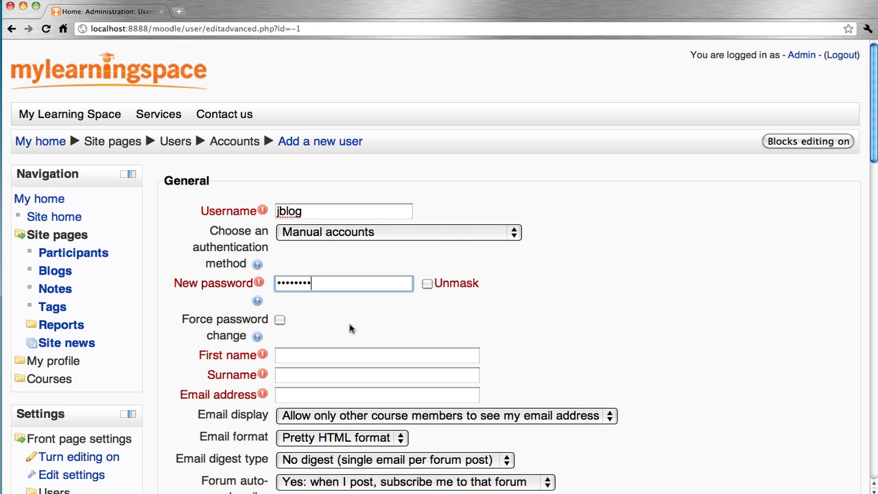
left_click(280, 320)
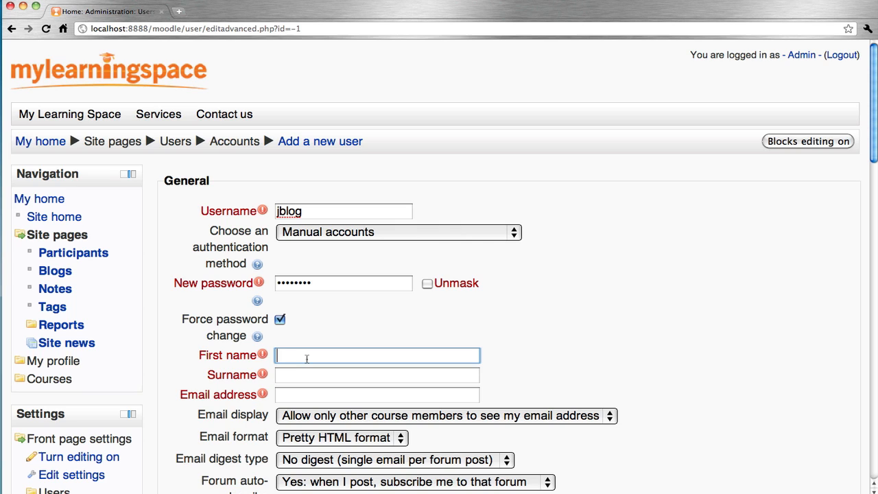
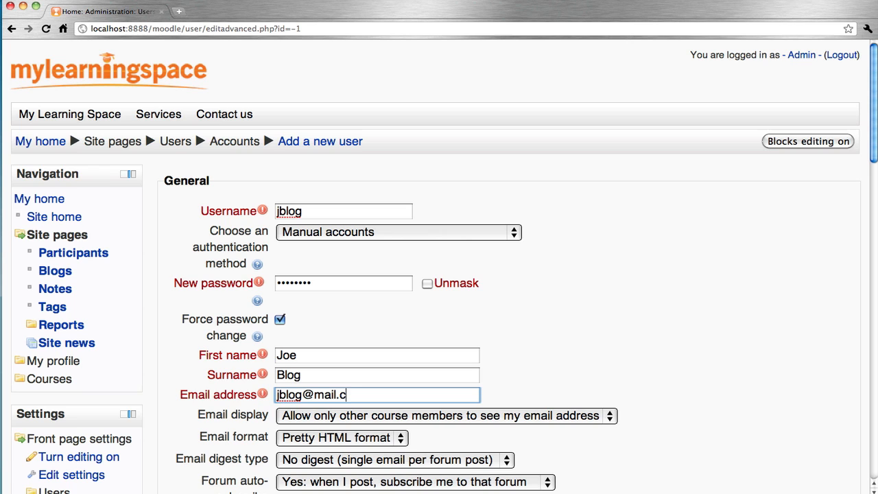
Enter the city 'Gold Coas…' and save the account with Update profile
scroll("down", 3)
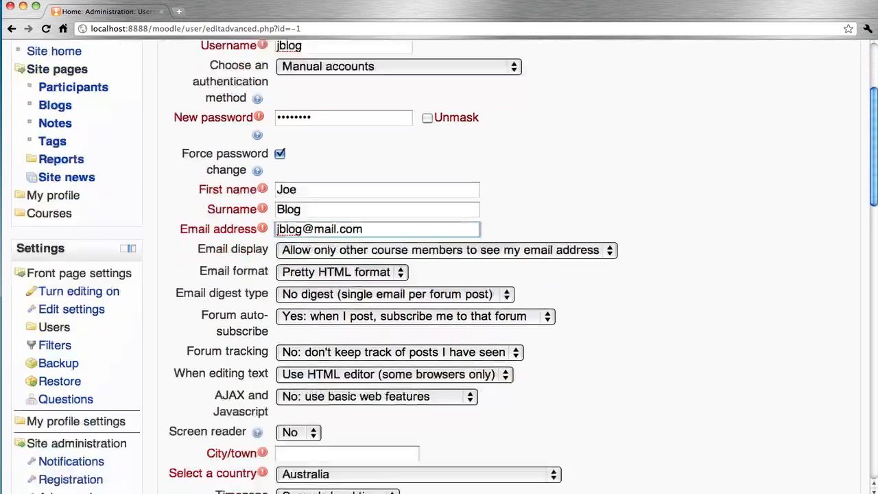
scroll("down", 3)
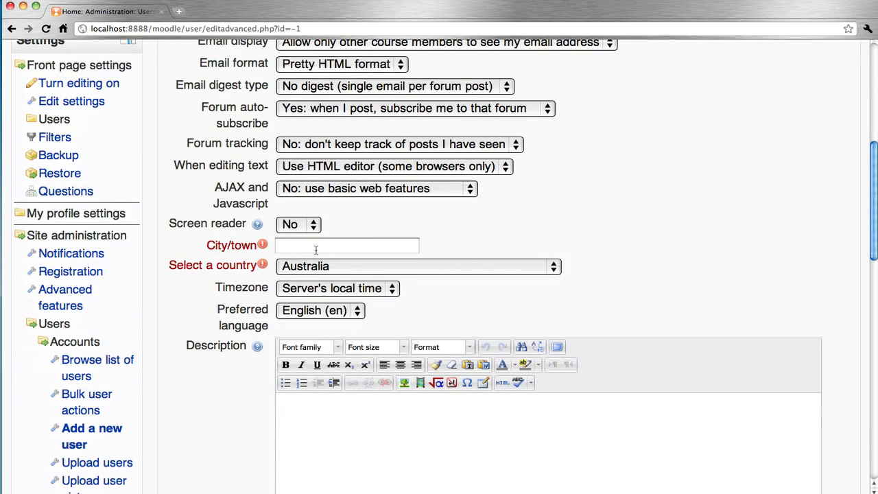
type("Gold Coas")
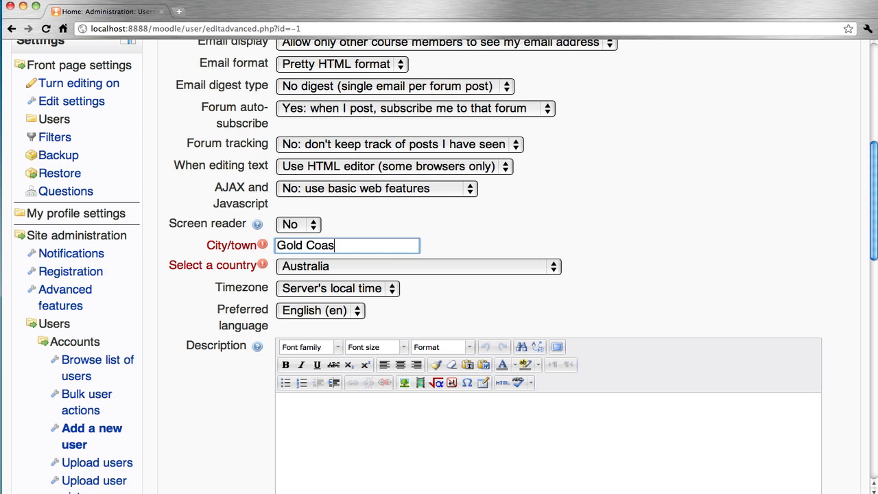
scroll("down", 3)
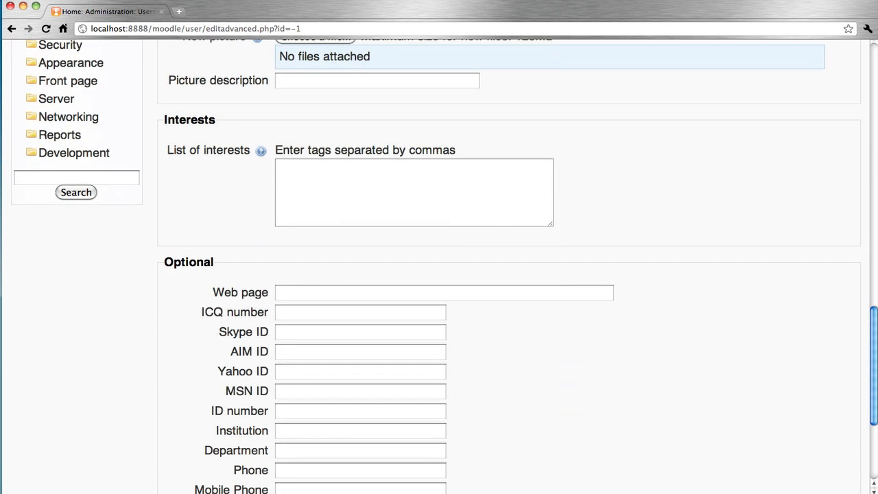
scroll("down", 3)
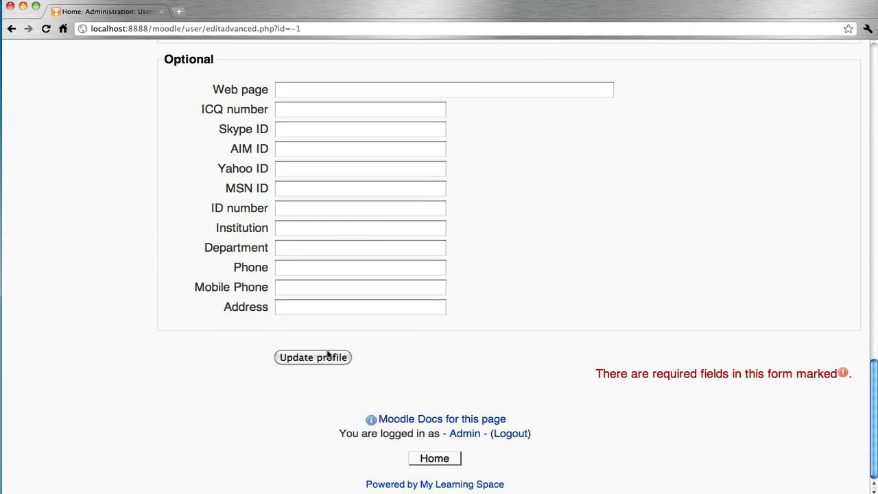
left_click(313, 356)
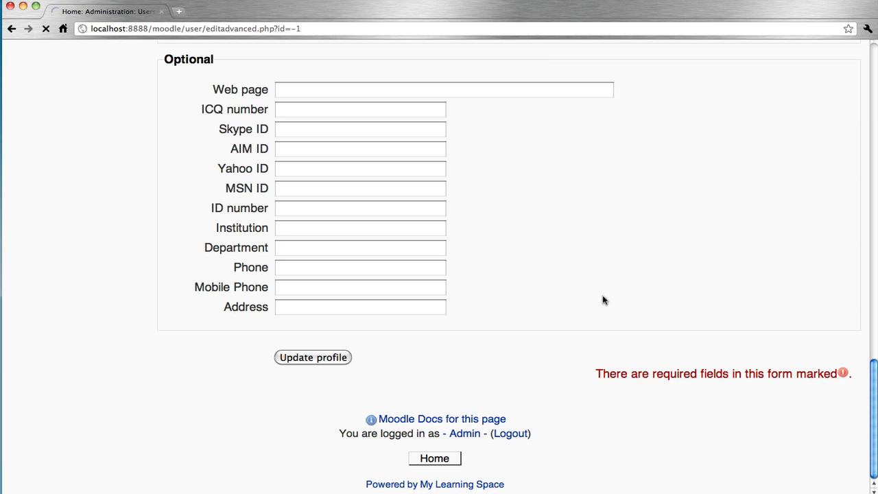
left_click(313, 356)
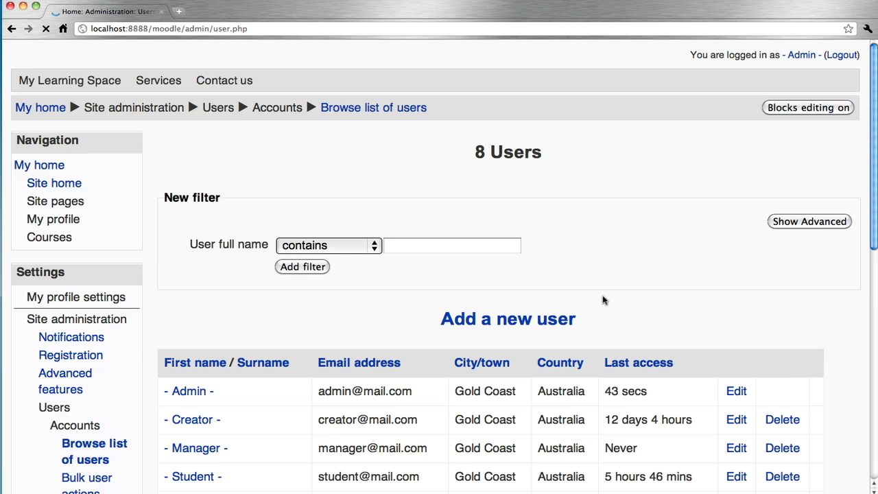